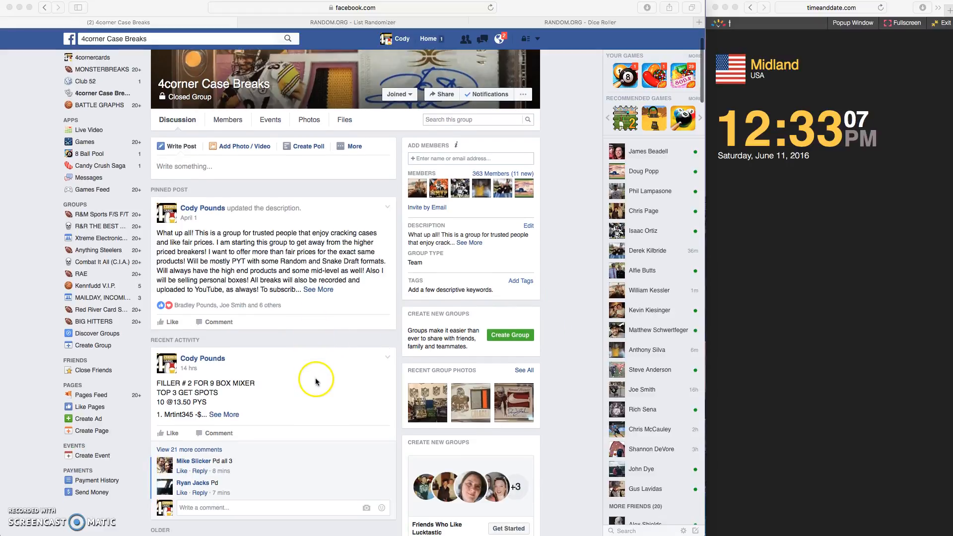
Comment 'LIVE' under the filler break post and expand its full ten-spot buyer list
scroll(down, 3)
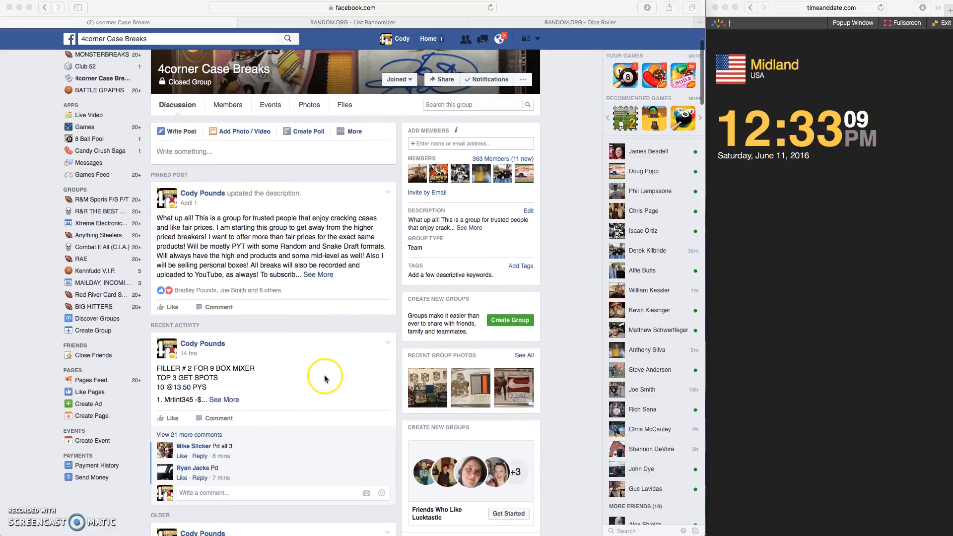
scroll(up, 3)
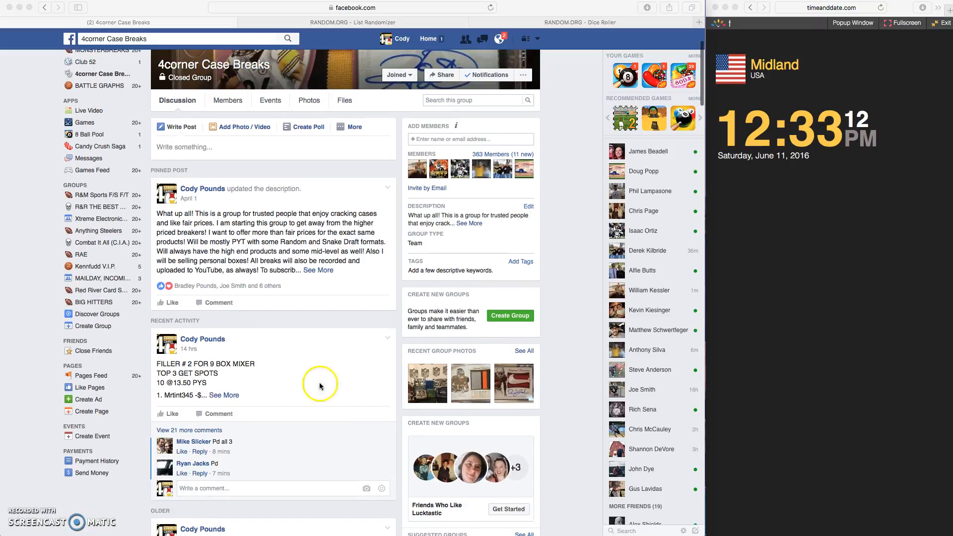
scroll(down, 3)
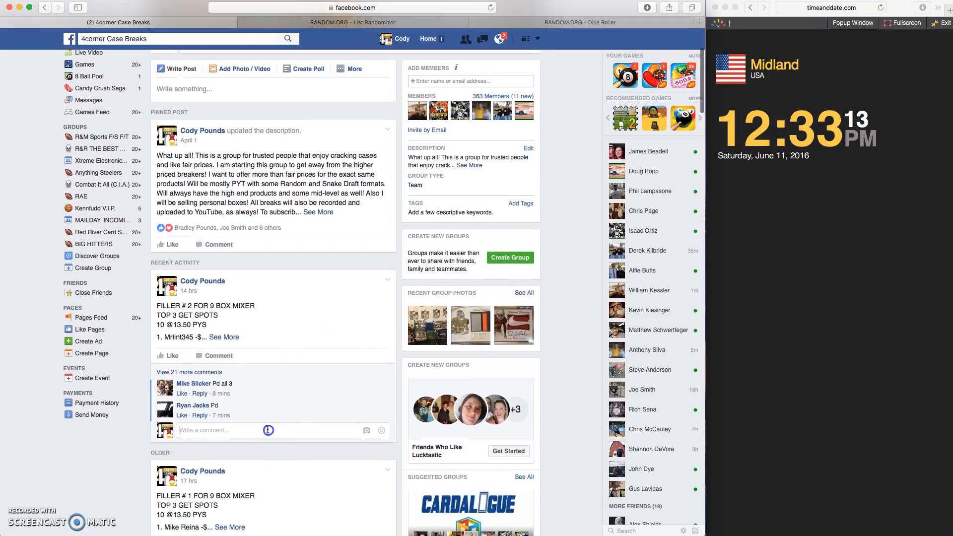
text(LIVE)
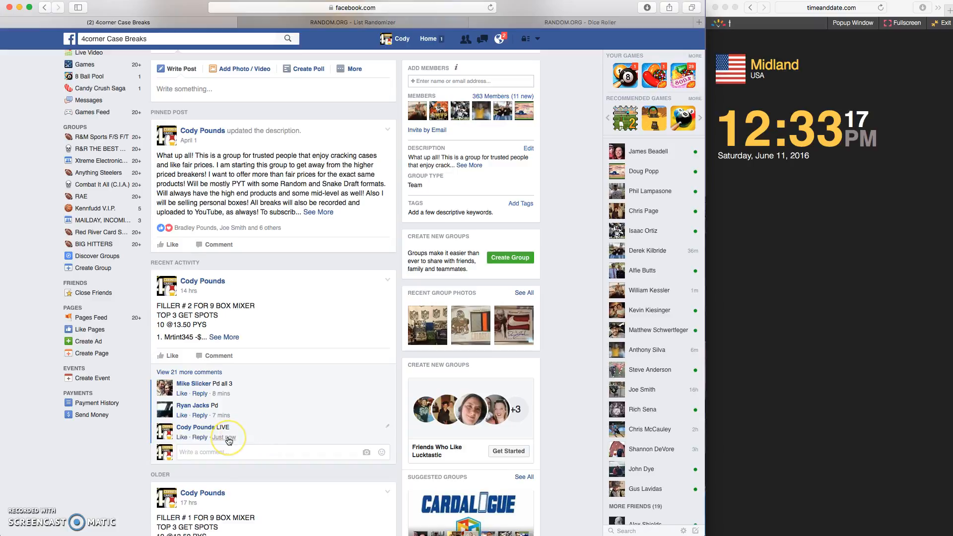
mouse_move(227, 436)
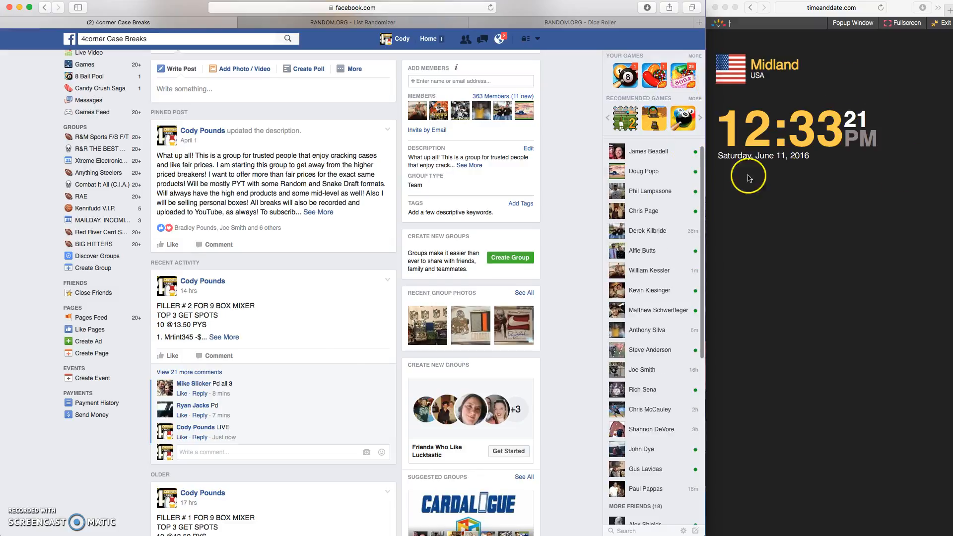
click(224, 336)
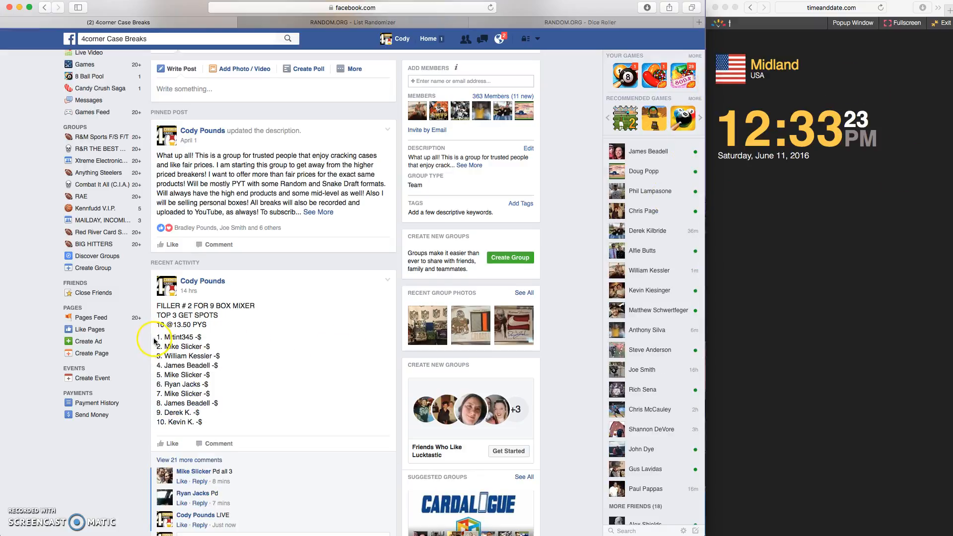
Paste the ten-entry list into the randomizer, then roll two dice in Dice Roller (four and three)
right_click(235, 385)
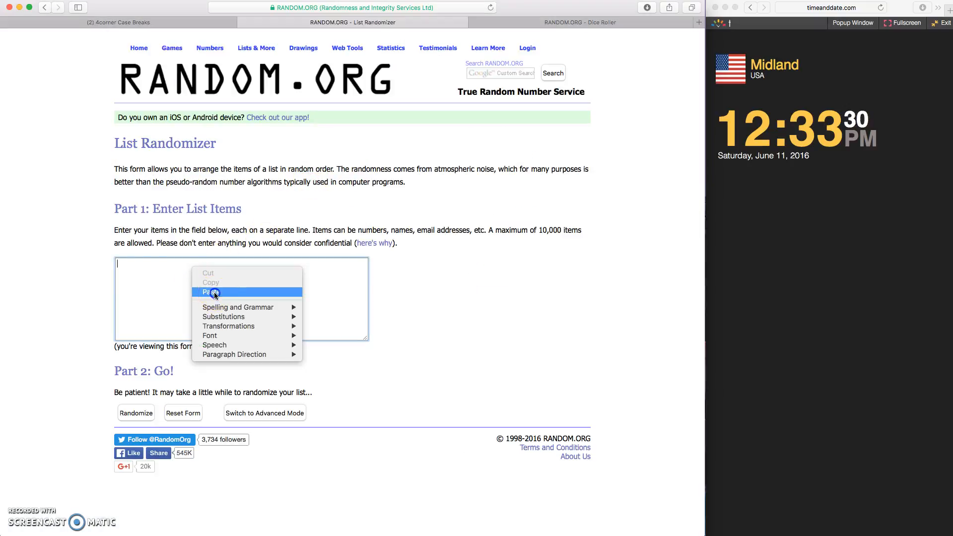
click(579, 23)
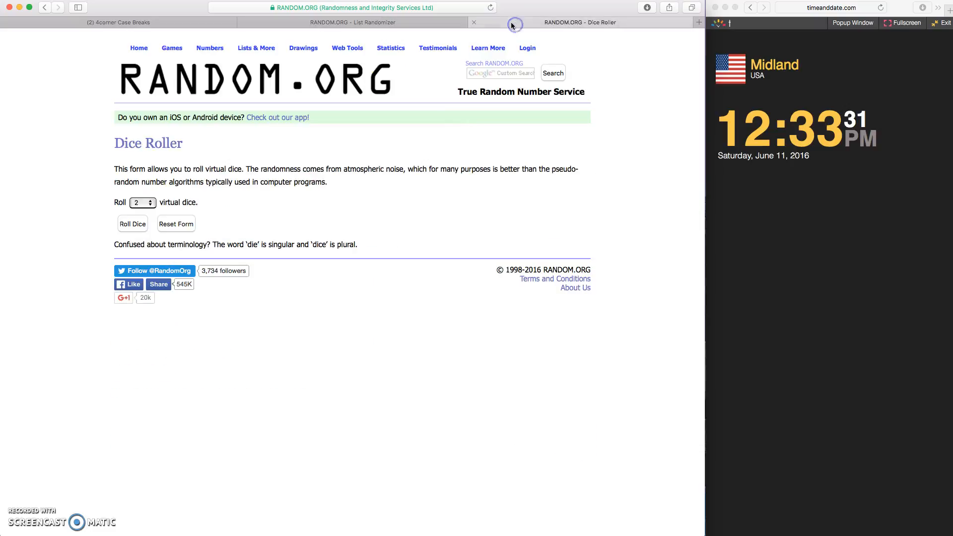
click(132, 224)
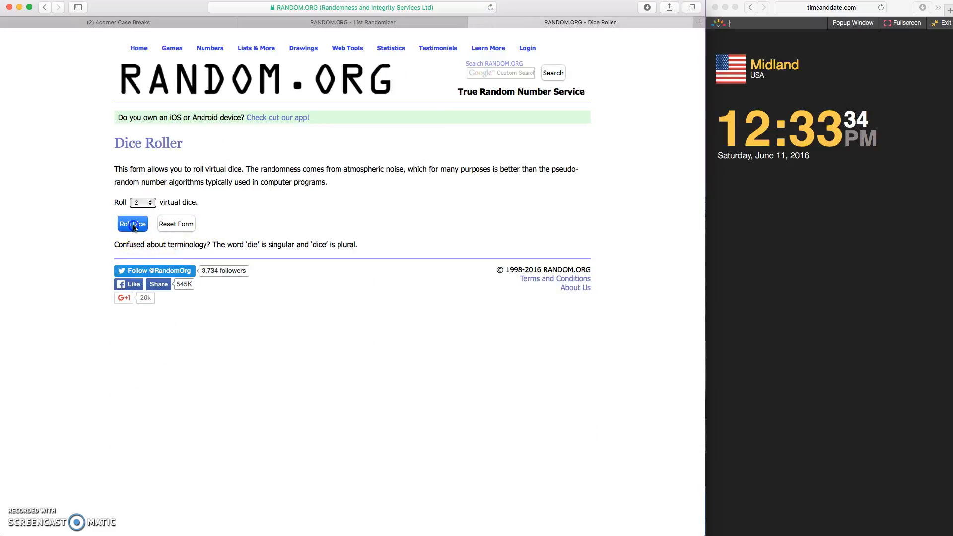
click(132, 224)
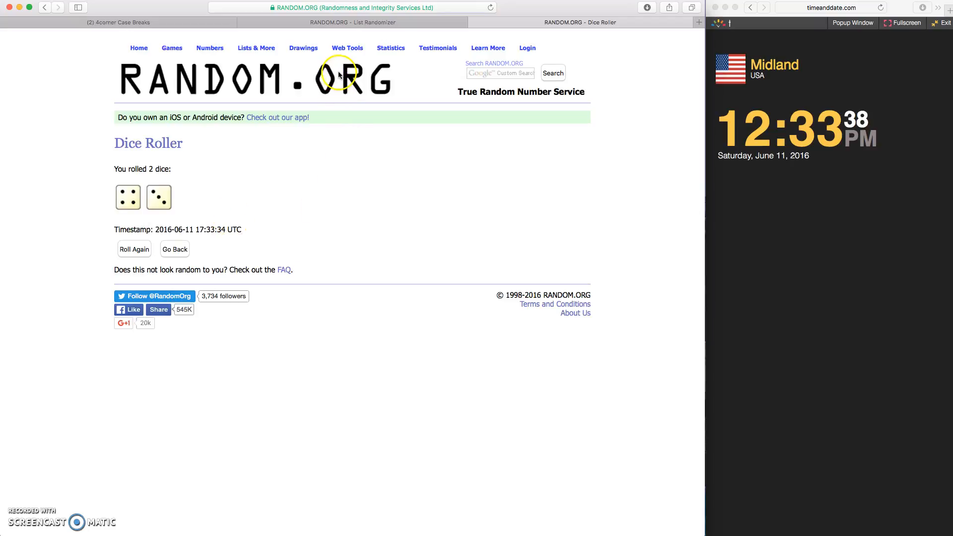
Randomize the ten-name list in List Randomizer seven times to match the dice total
click(352, 23)
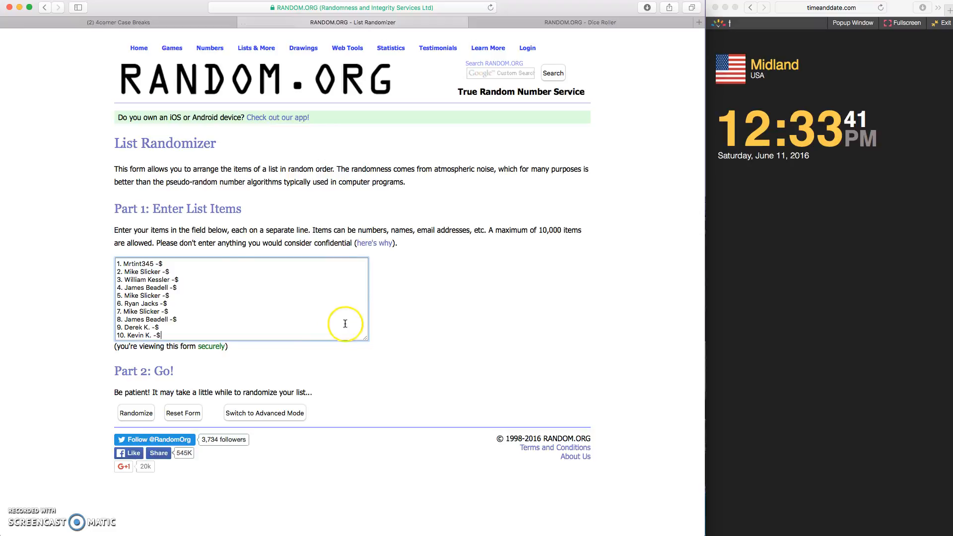
mouse_move(233, 358)
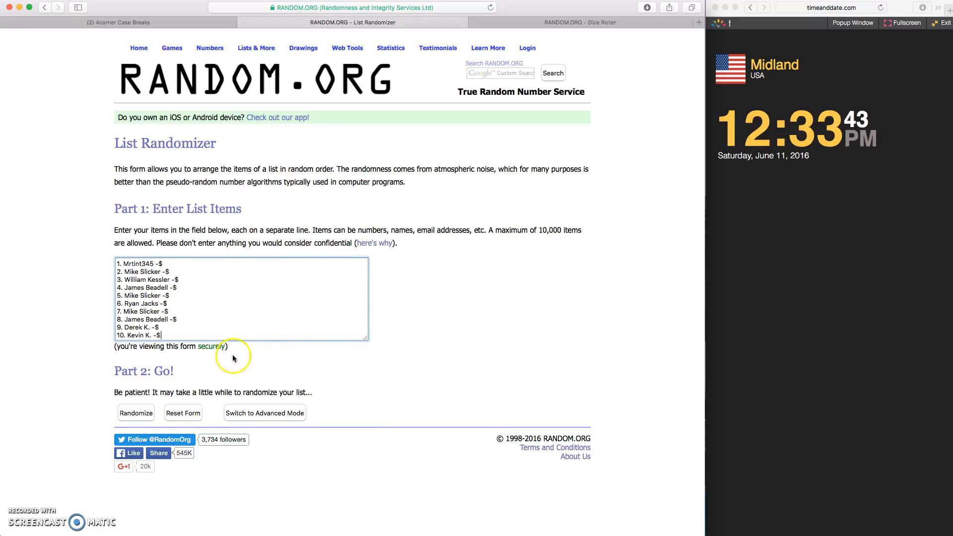
click(136, 413)
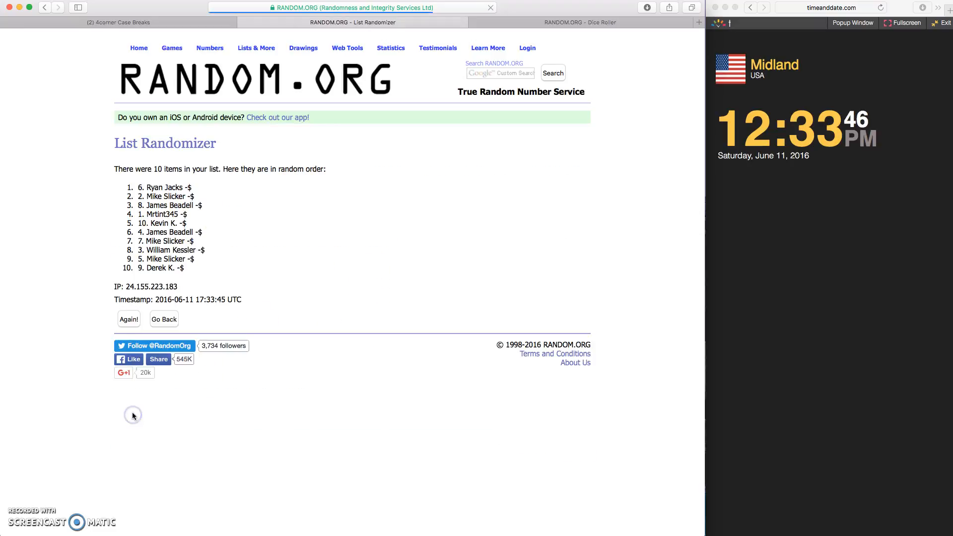
click(128, 319)
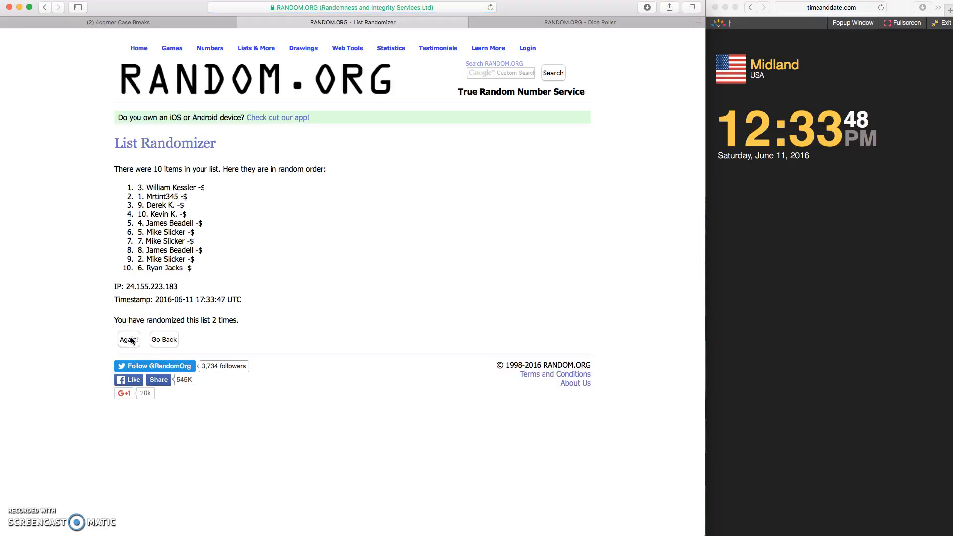
click(128, 340)
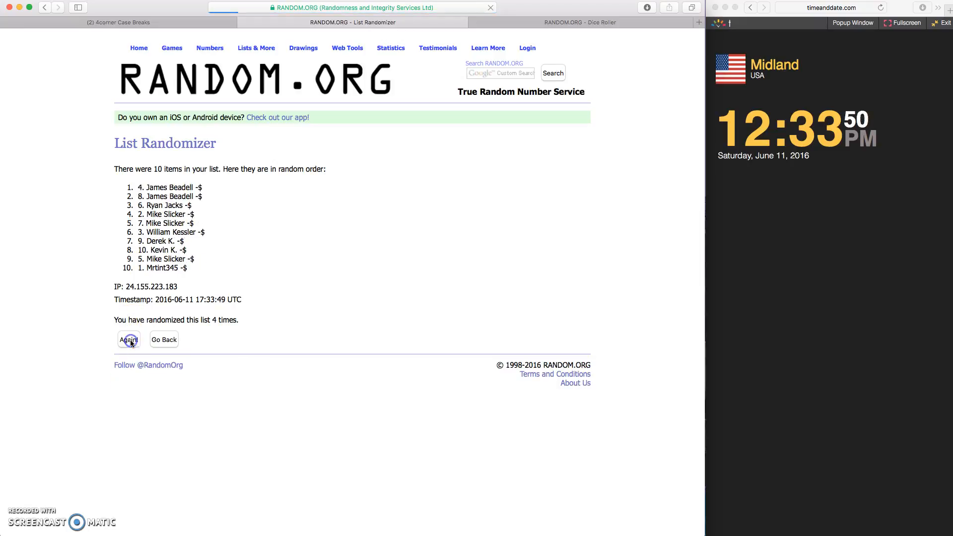
click(128, 340)
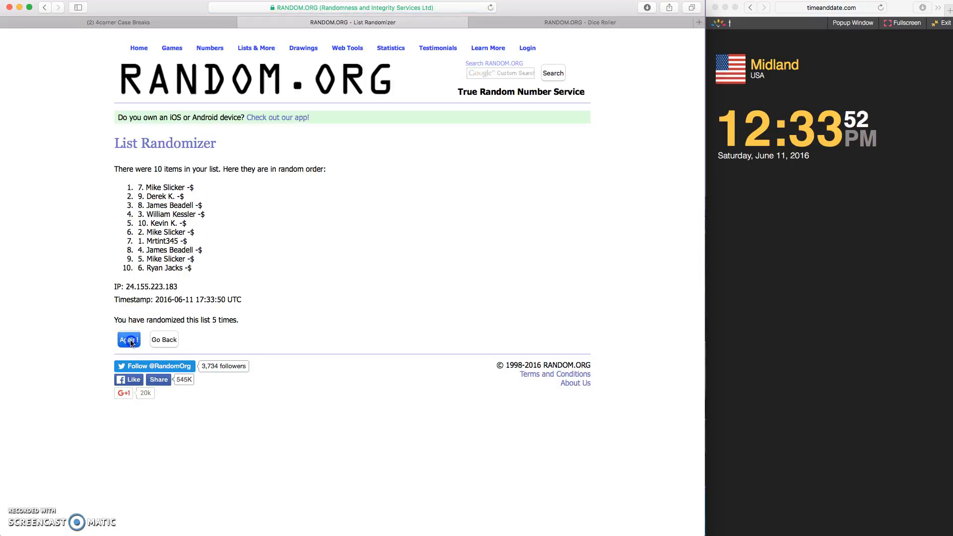
click(128, 340)
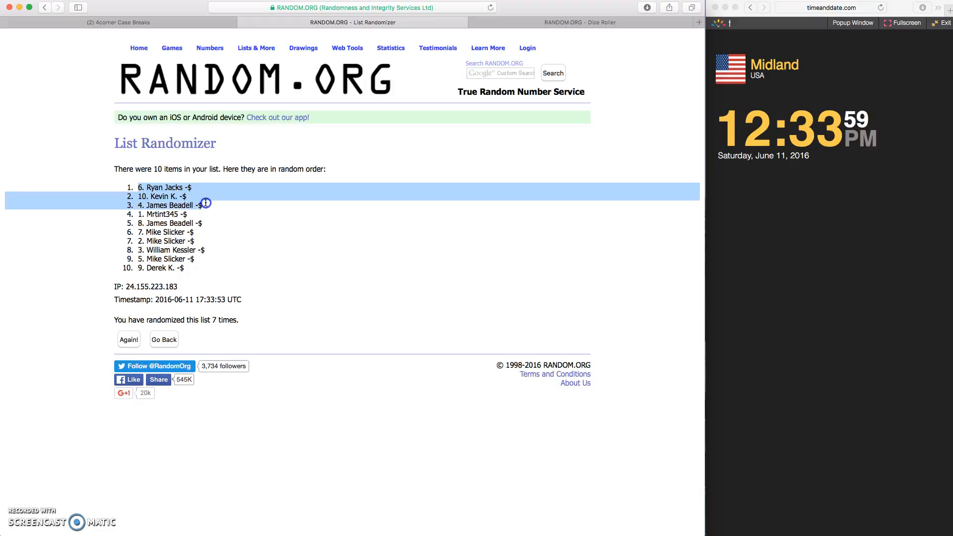
mouse_move(274, 219)
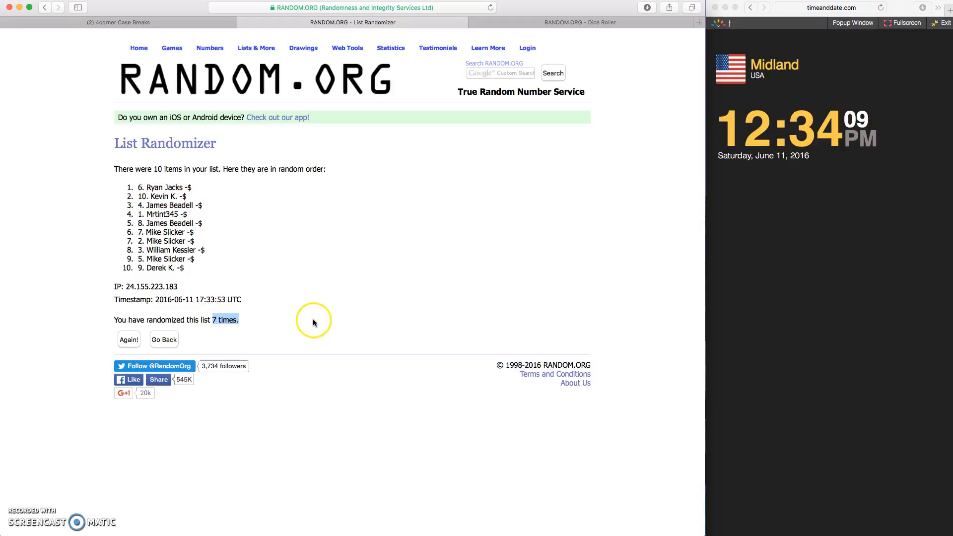
mouse_move(641, 103)
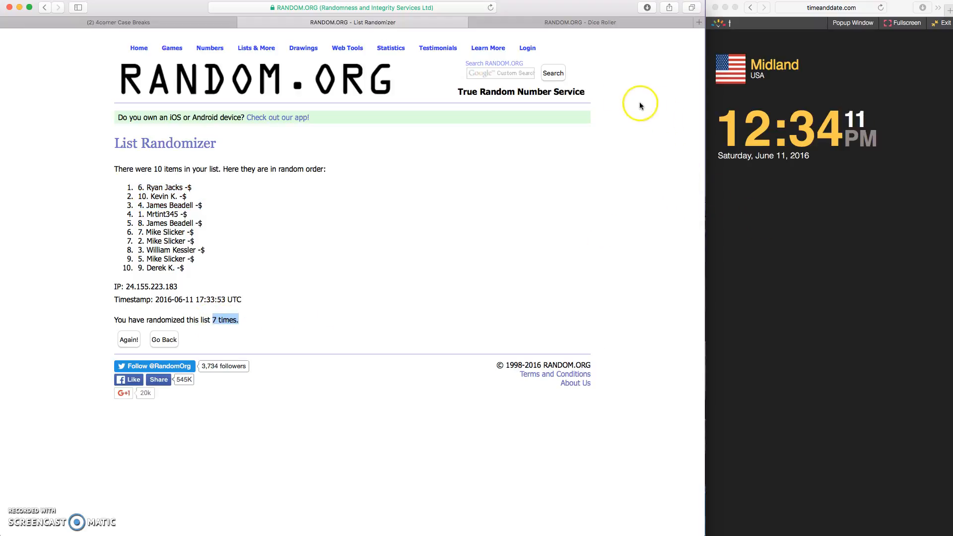
mouse_move(205, 26)
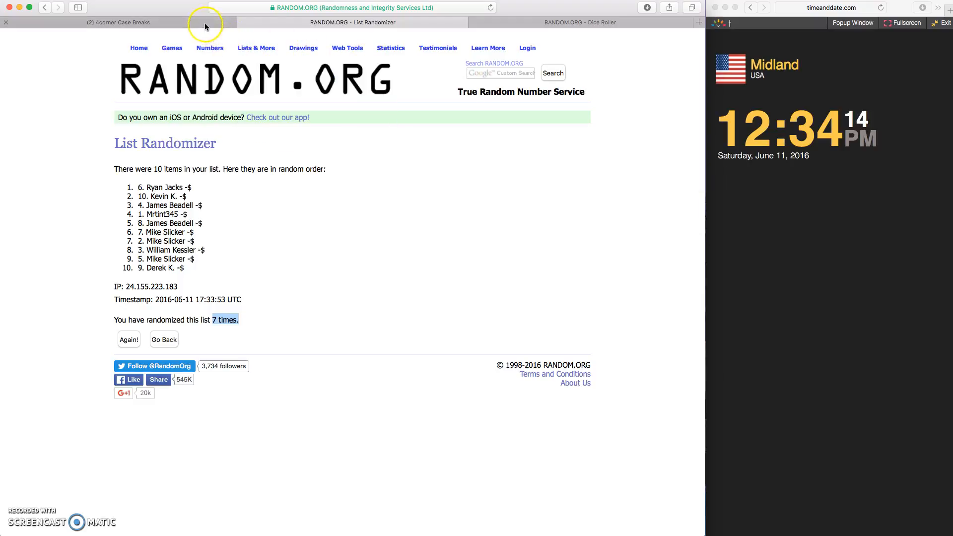
Back in the Facebook group, comment 'DONE' under the filler break post
click(118, 23)
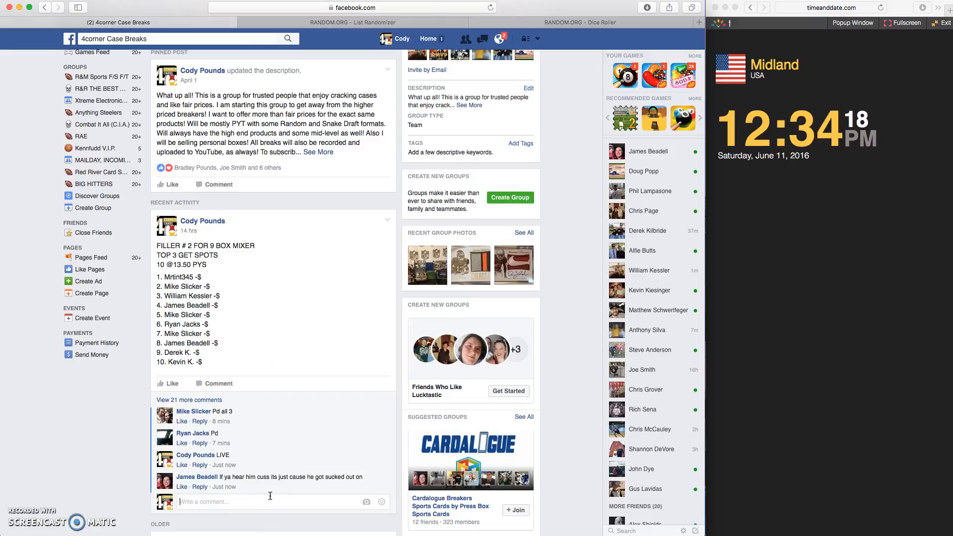
text(DONE)
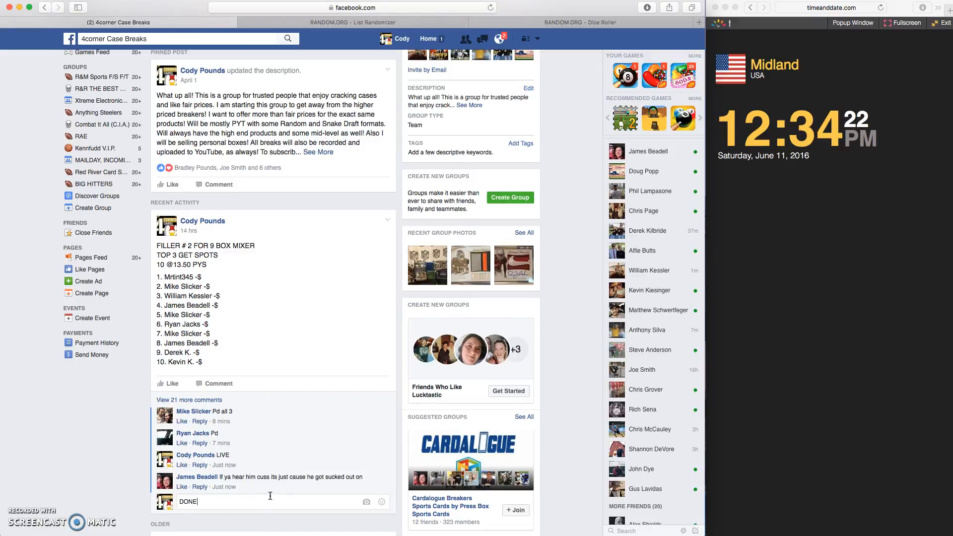
key(Return)
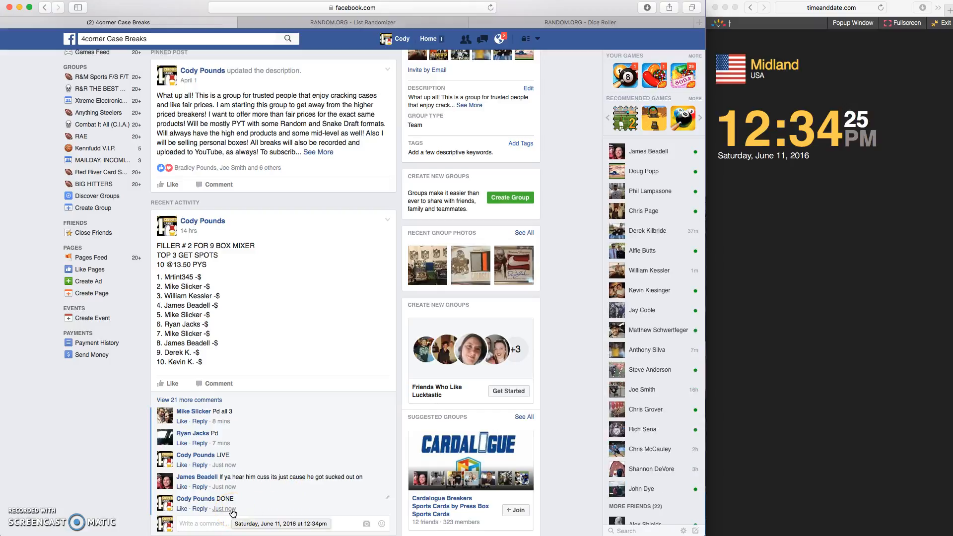
mouse_move(830, 286)
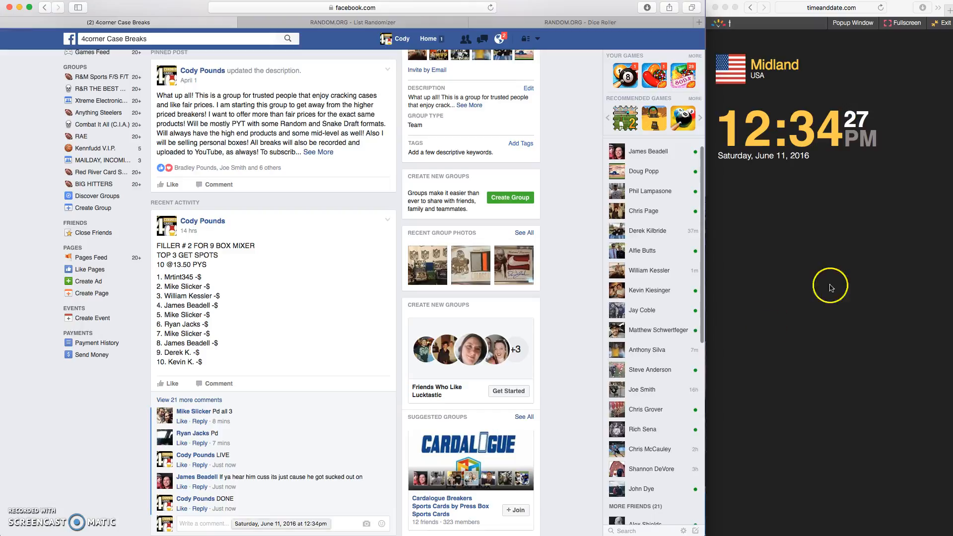
mouse_move(269, 338)
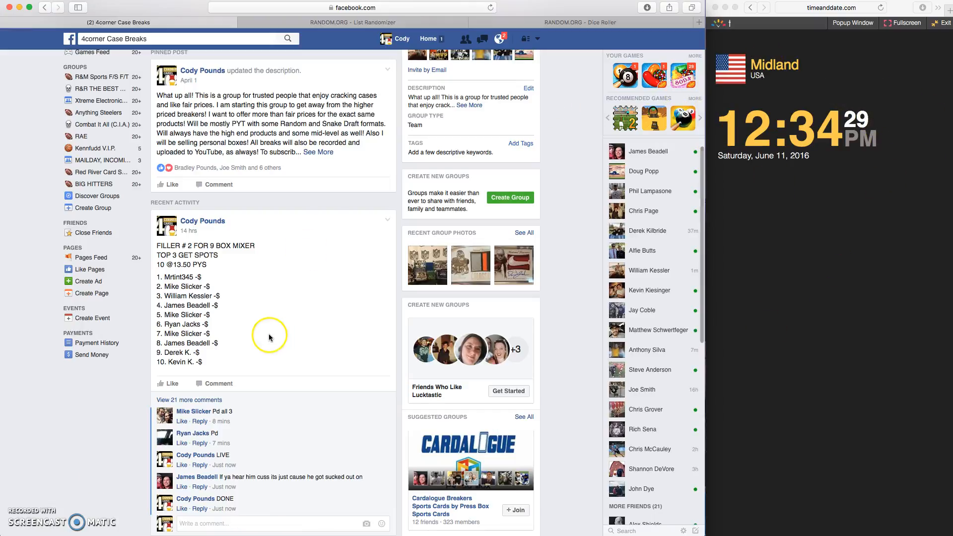